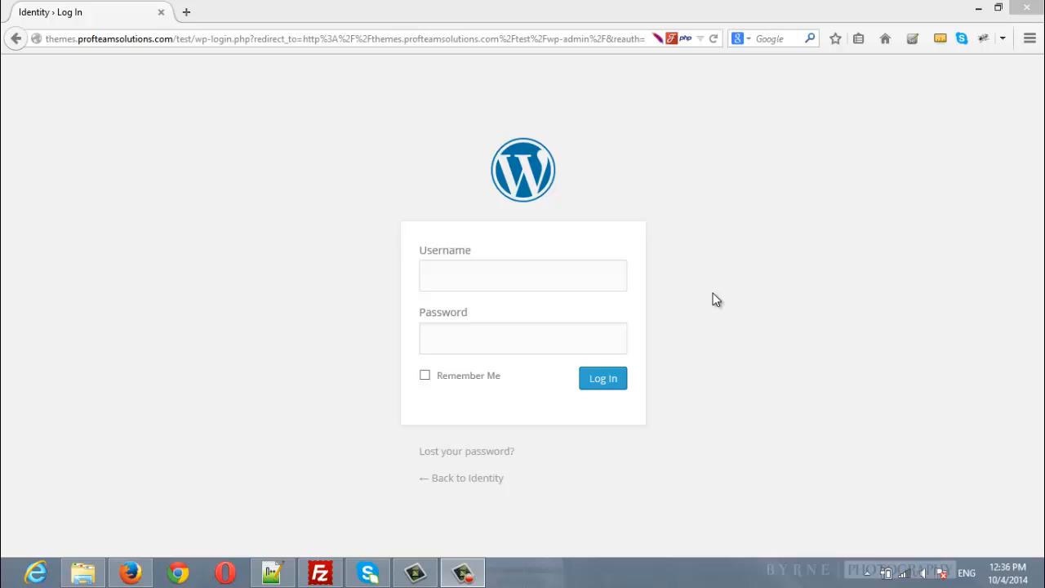
mouse_move(369, 552)
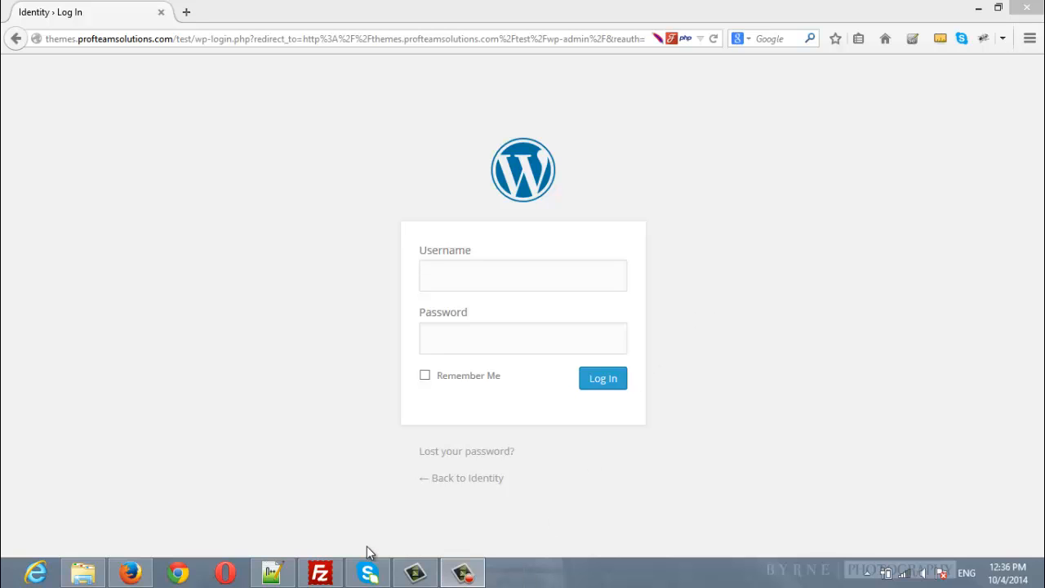
Show the Notepad++ notes listing the theme installation steps
click(273, 572)
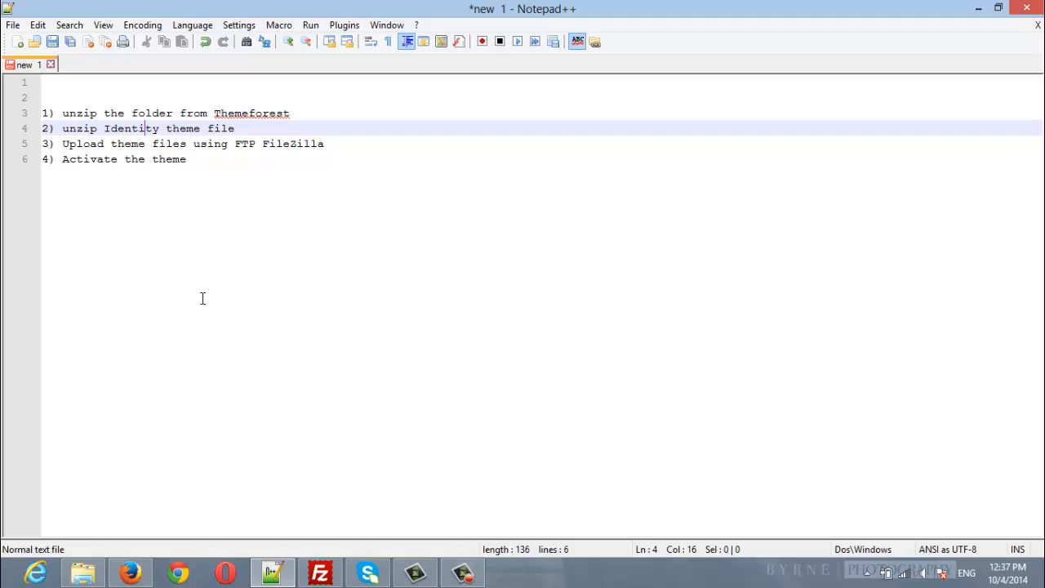
mouse_move(132, 476)
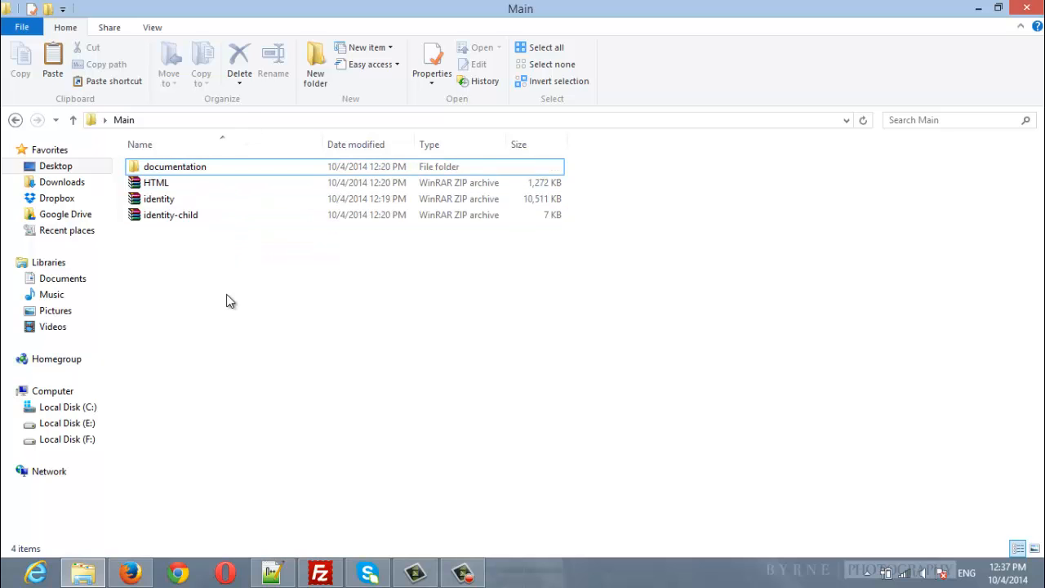
Extract identity.zip into an identity folder and go into its inner identity theme folder
click(170, 215)
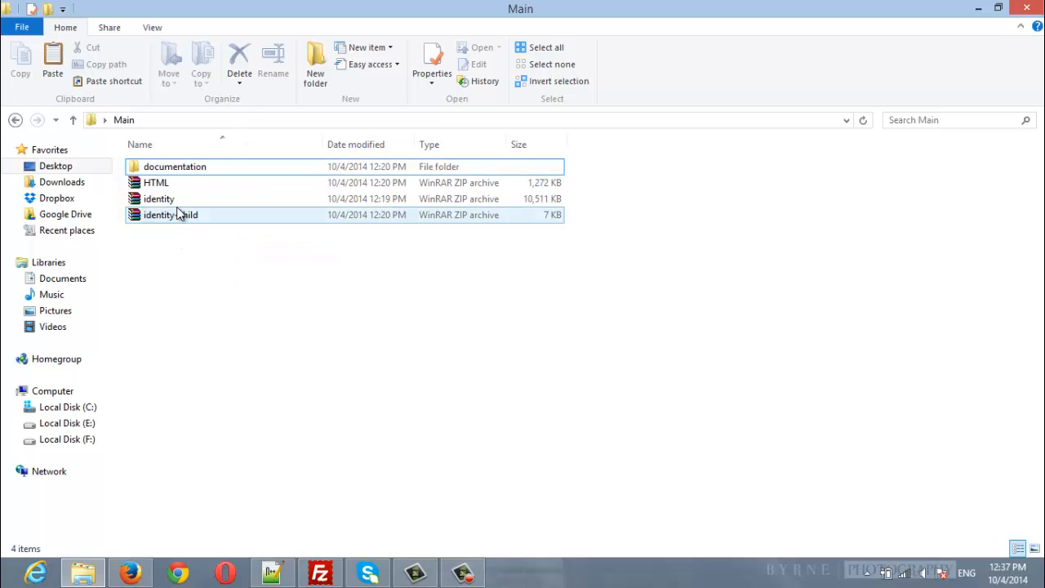
right_click(158, 199)
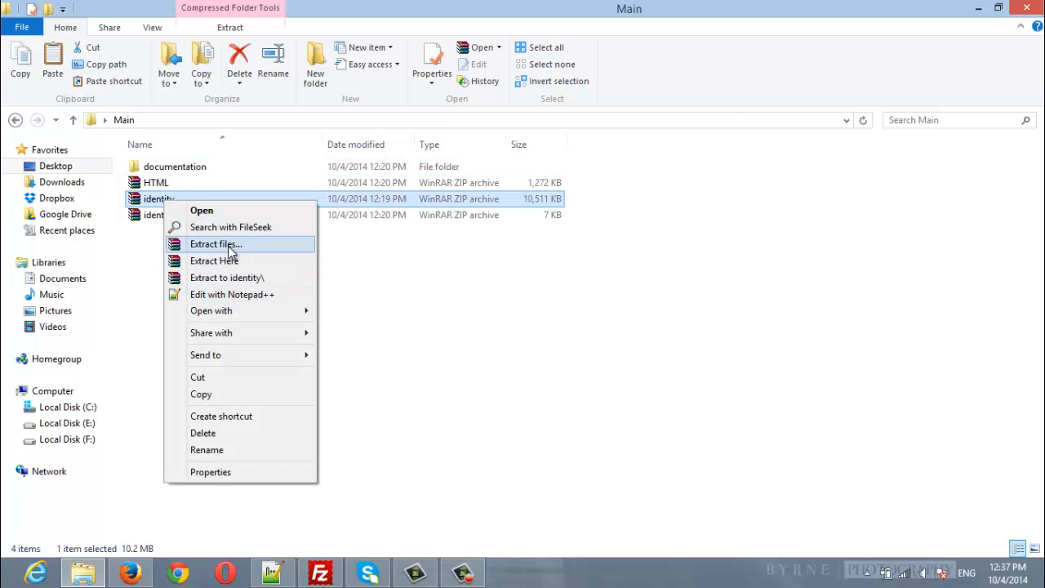
click(215, 245)
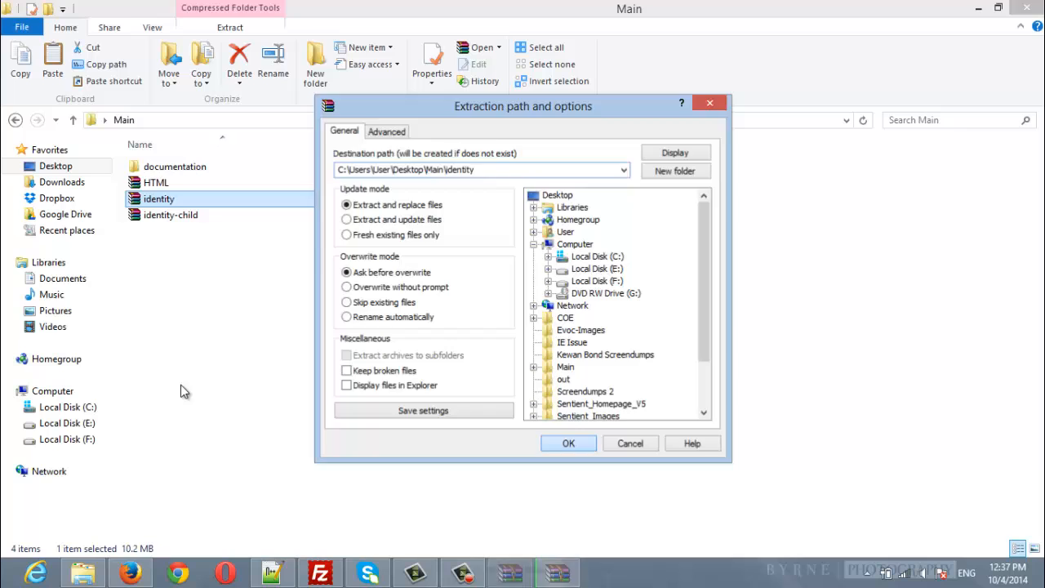
click(568, 442)
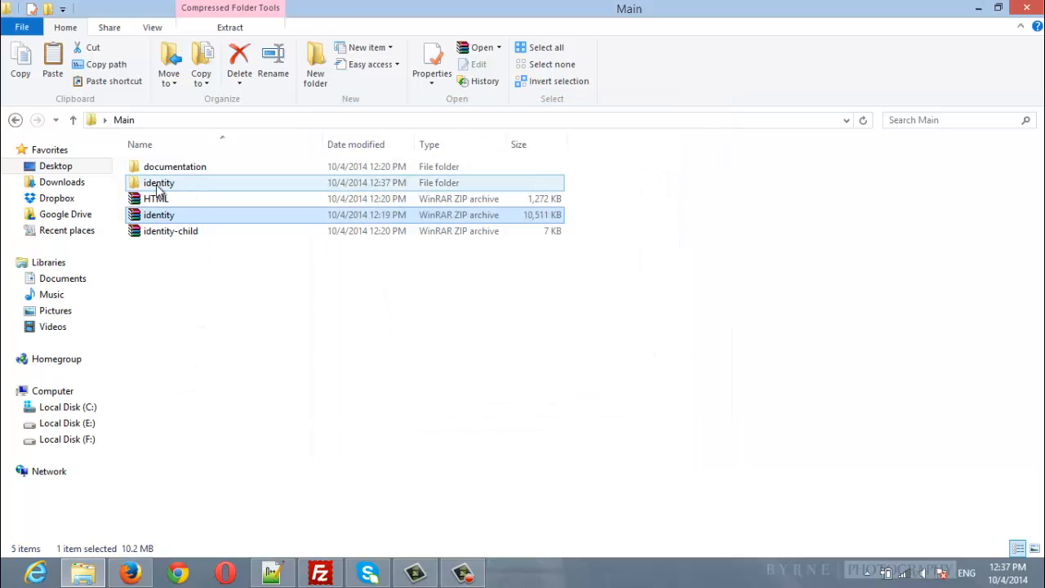
double_click(158, 183)
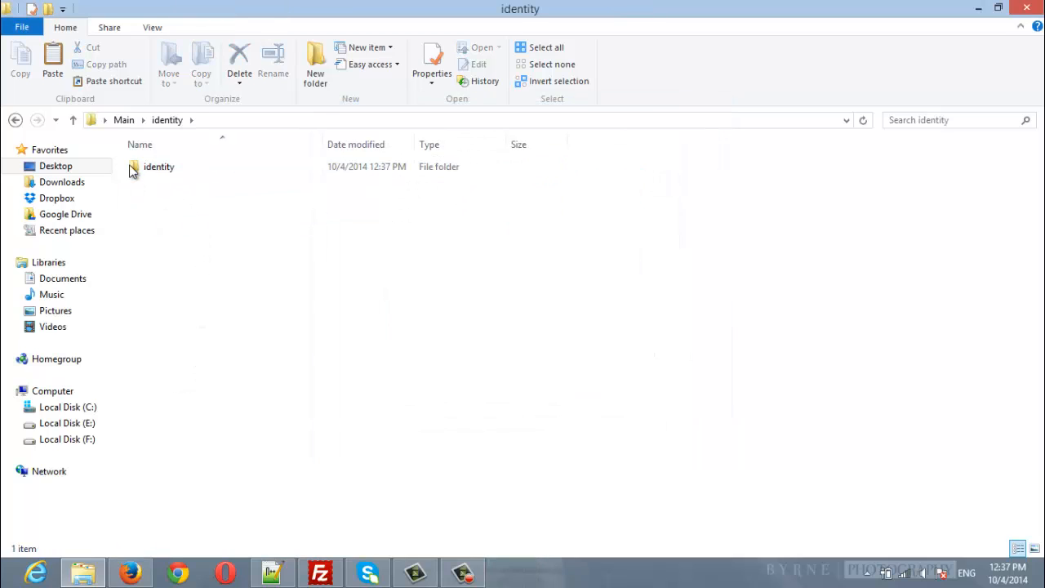
double_click(159, 166)
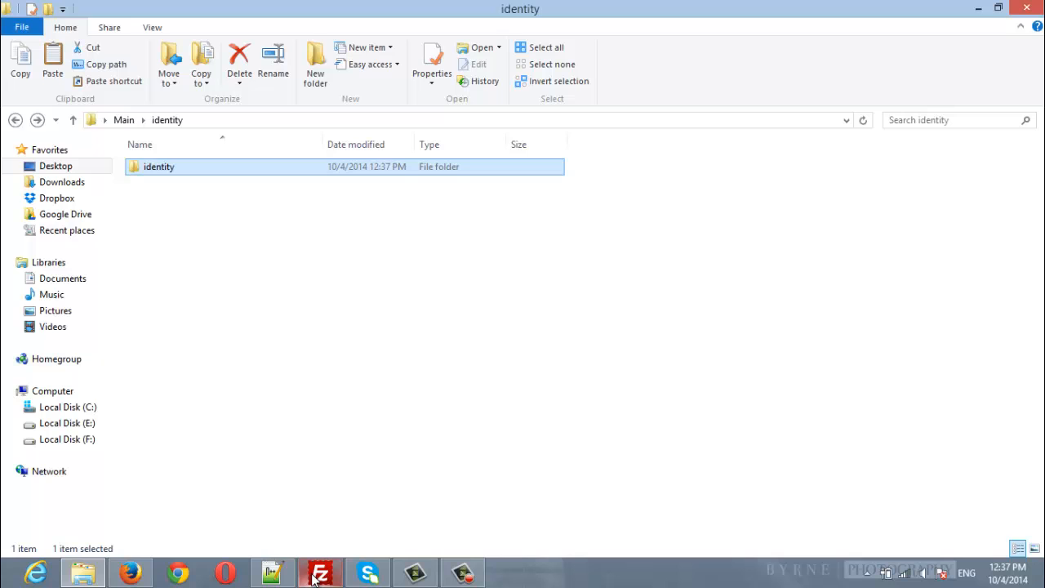
In FileZilla, navigate the remote site into wp-content/themes showing the three default themes
click(321, 572)
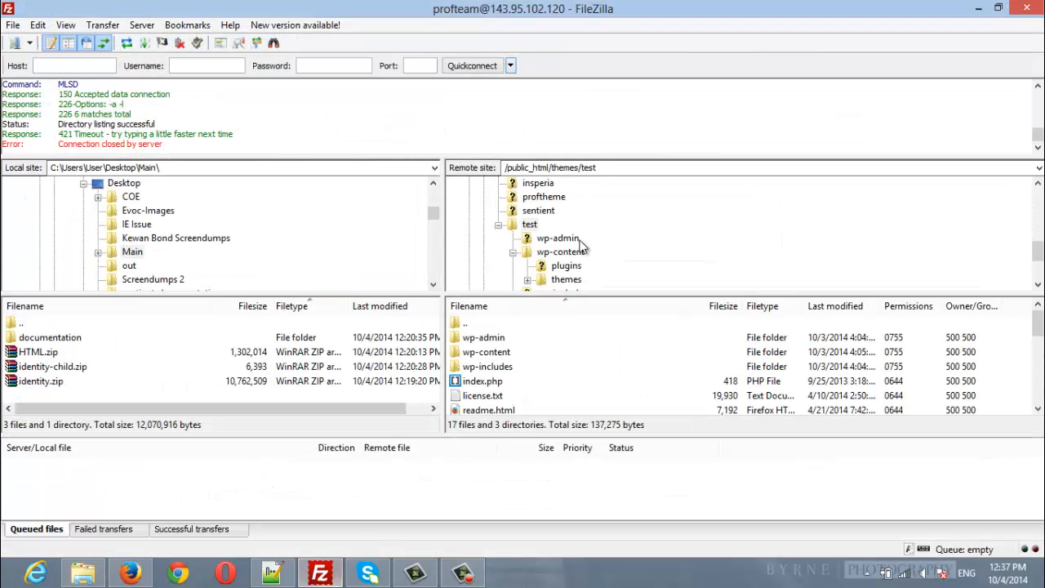
mouse_move(595, 287)
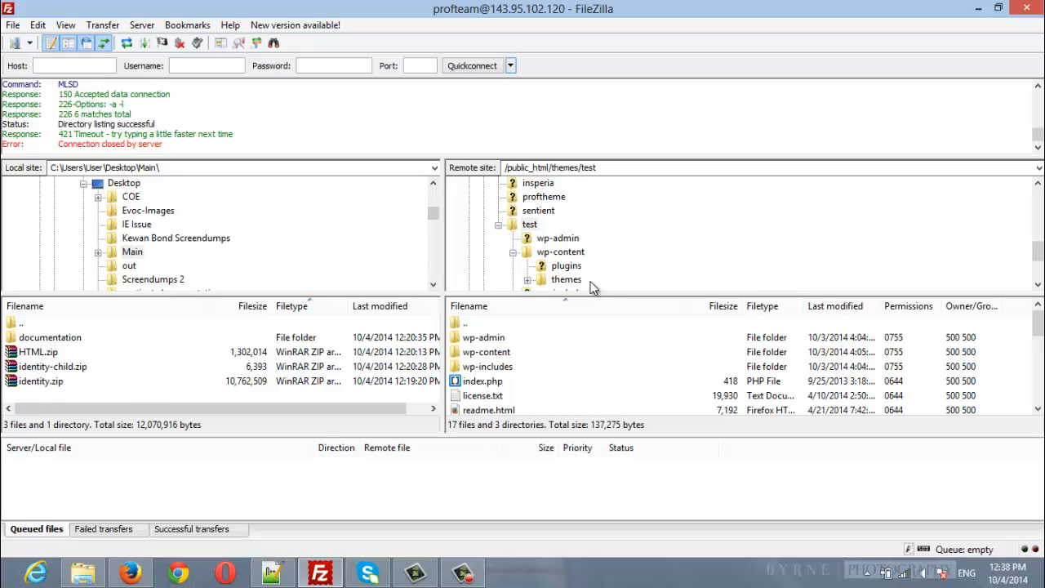
mouse_move(579, 213)
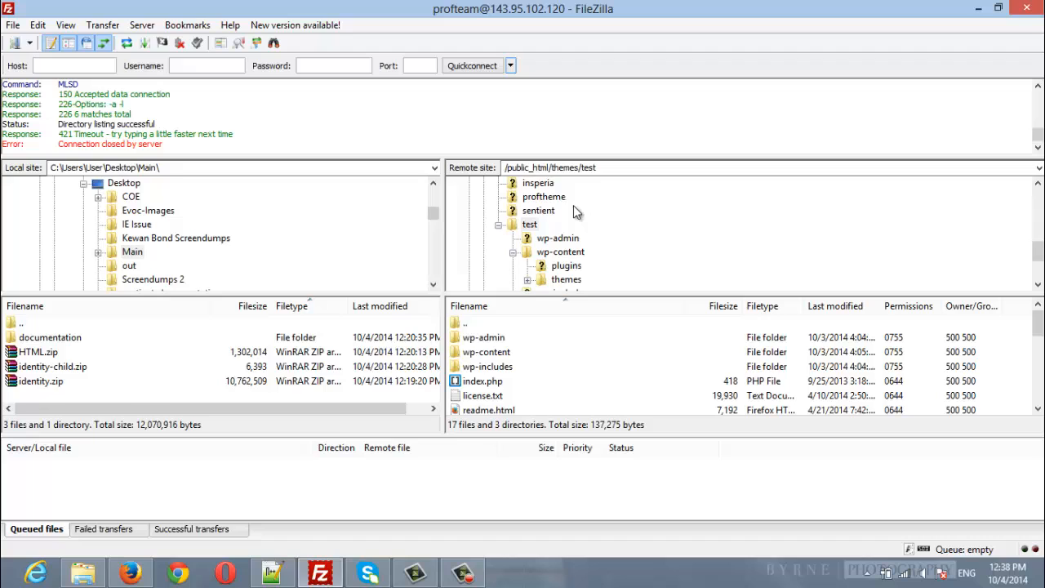
mouse_move(523, 237)
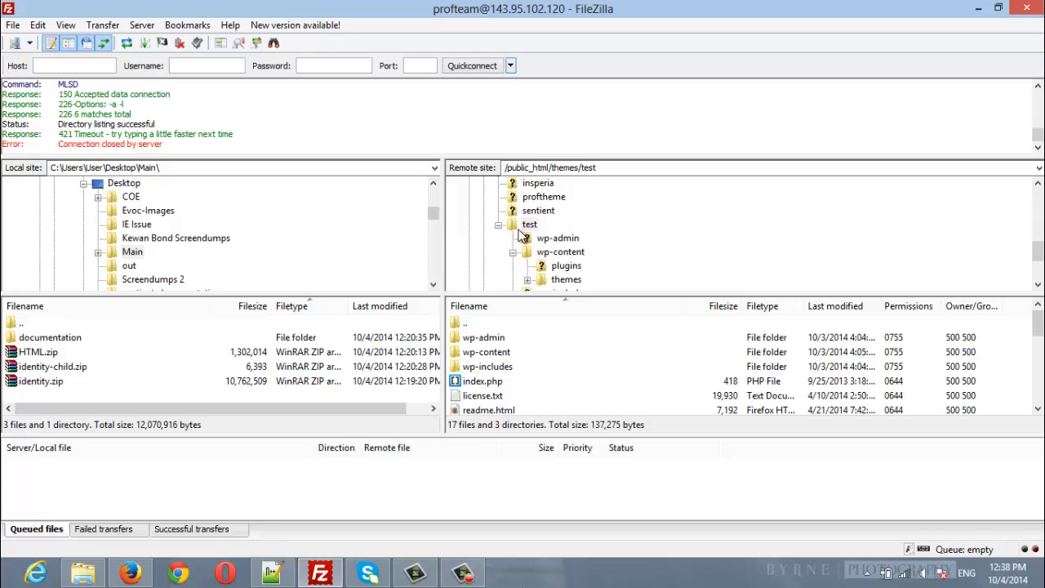
mouse_move(488, 374)
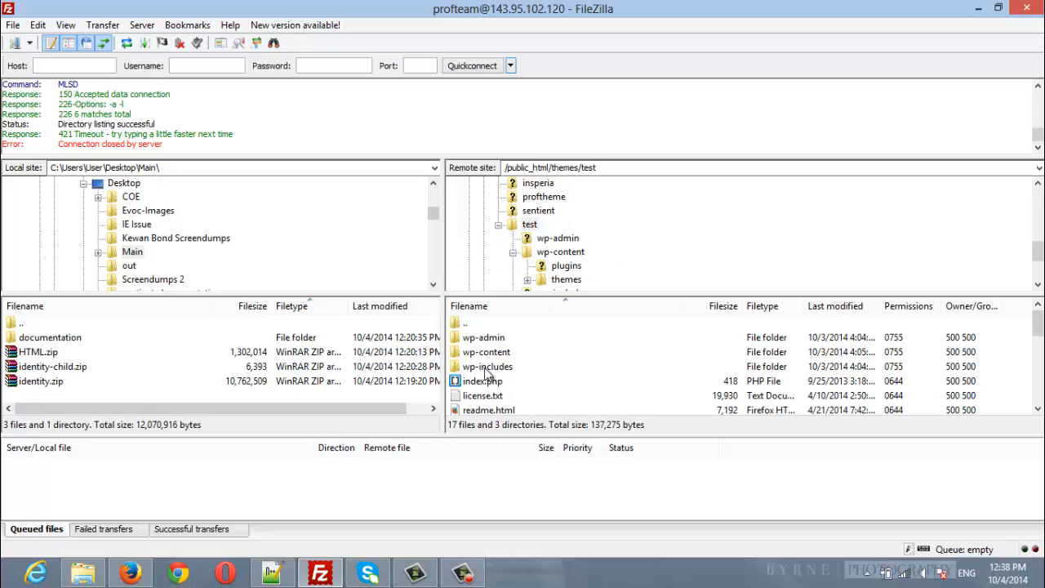
click(487, 353)
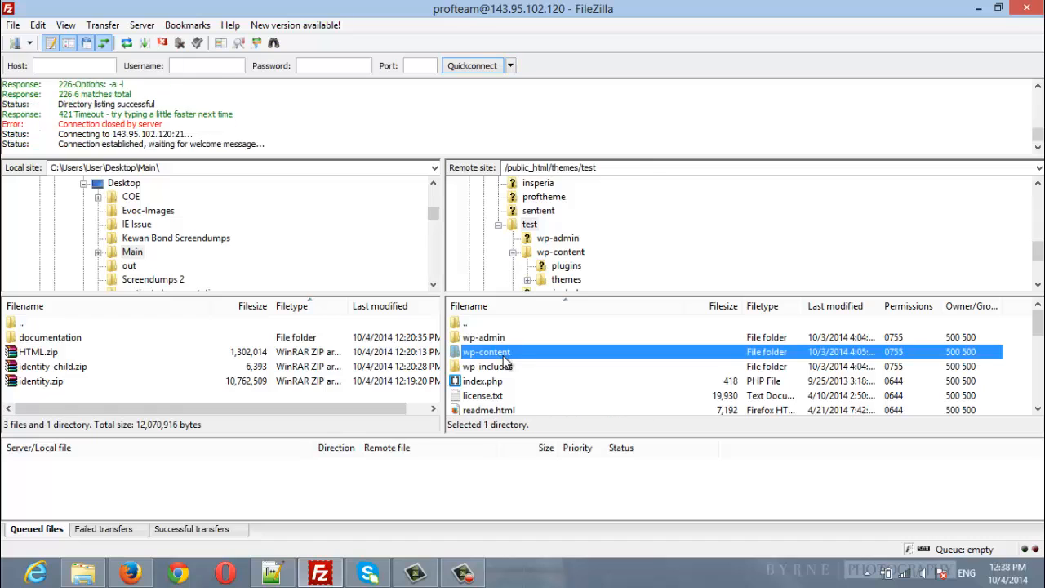
double_click(487, 351)
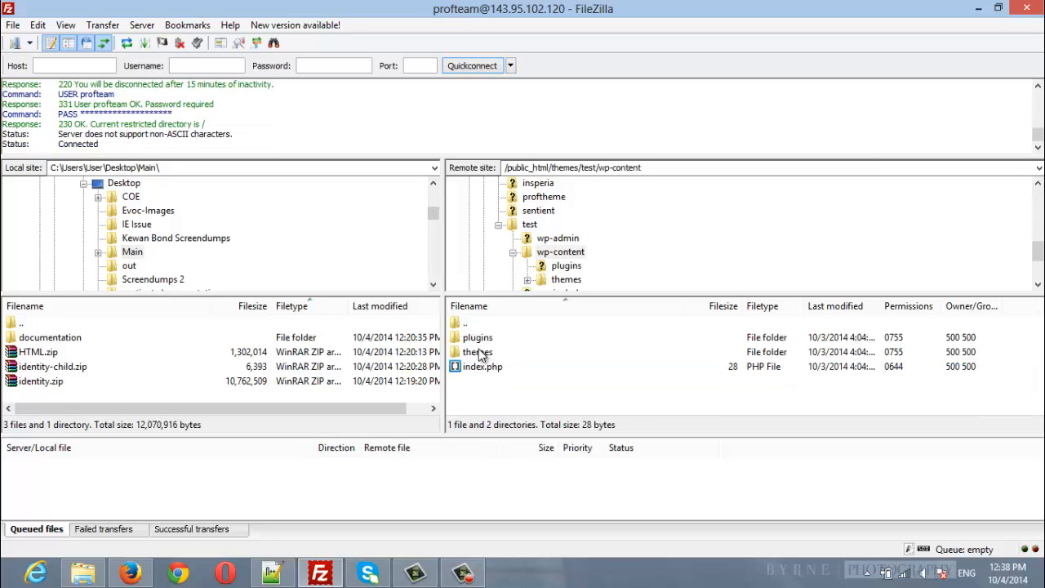
double_click(477, 351)
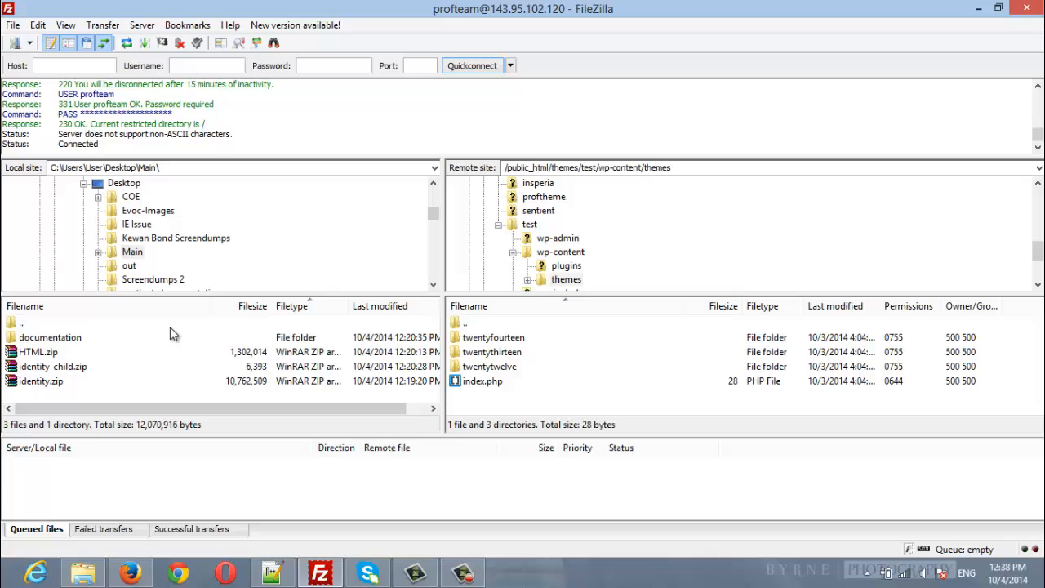
mouse_move(90, 363)
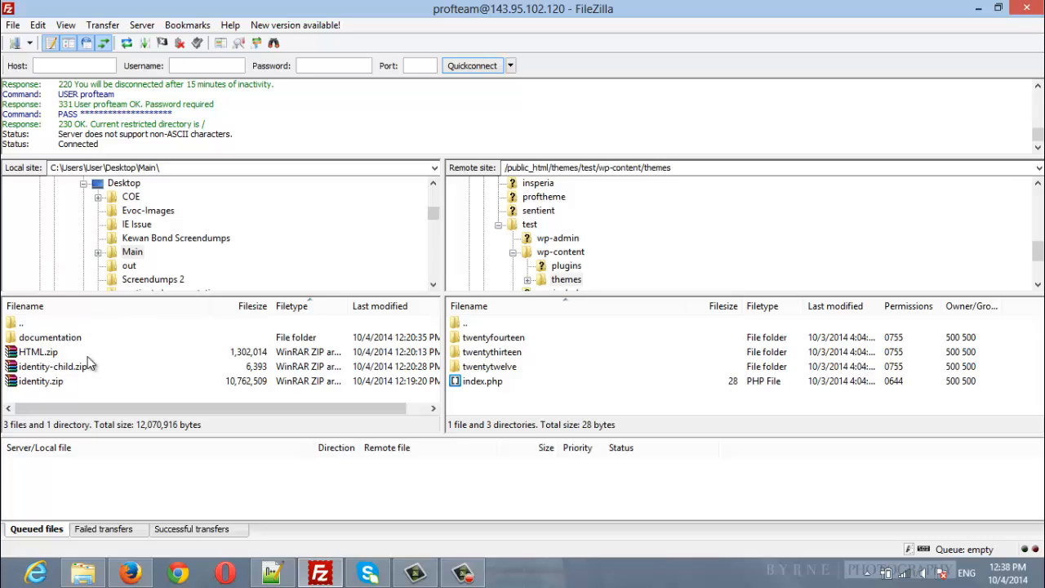
mouse_move(89, 398)
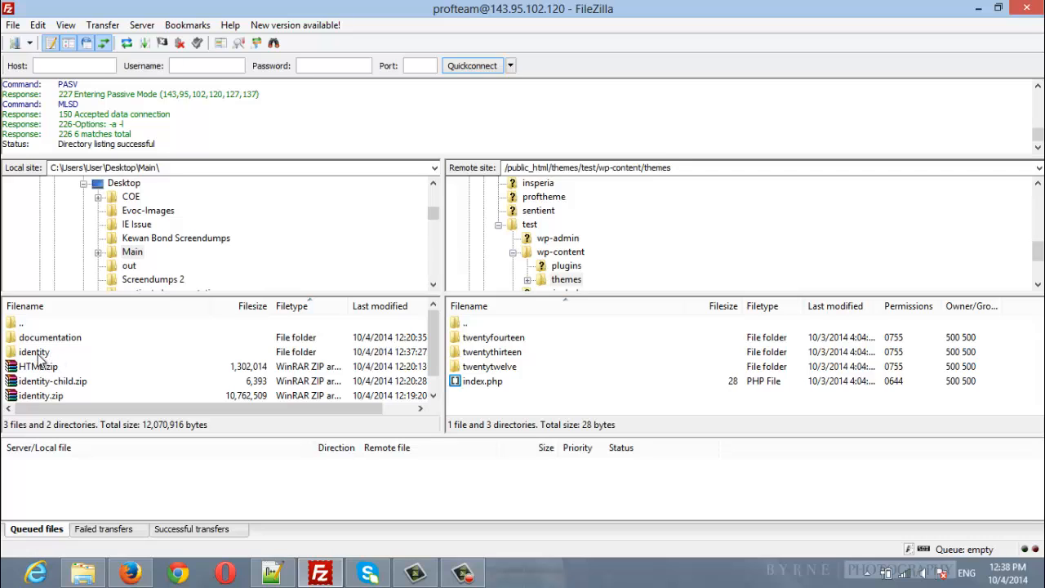
On the local side, enter the extracted identity folder and select the inner identity theme folder
double_click(34, 353)
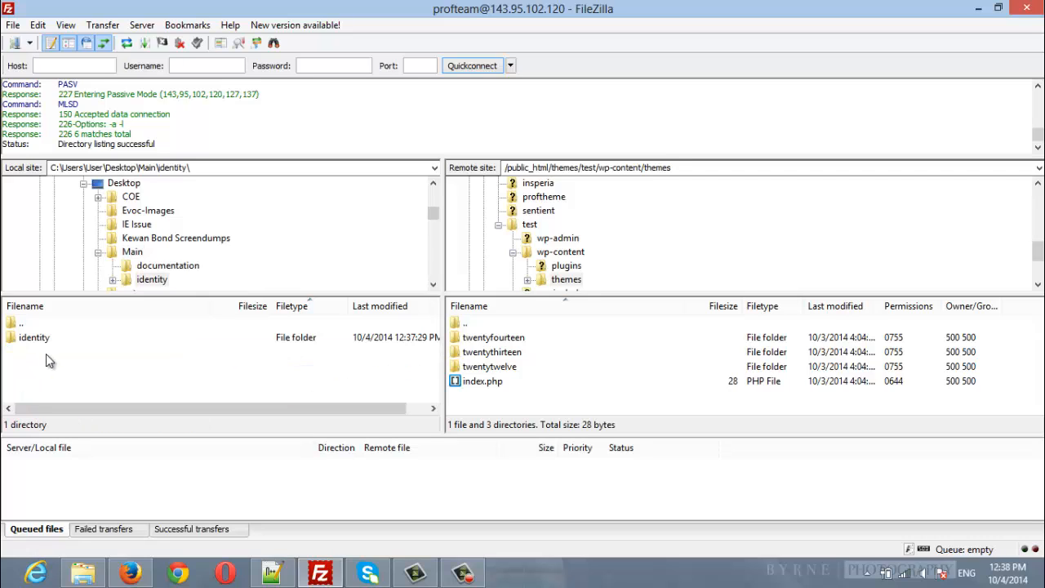
click(34, 337)
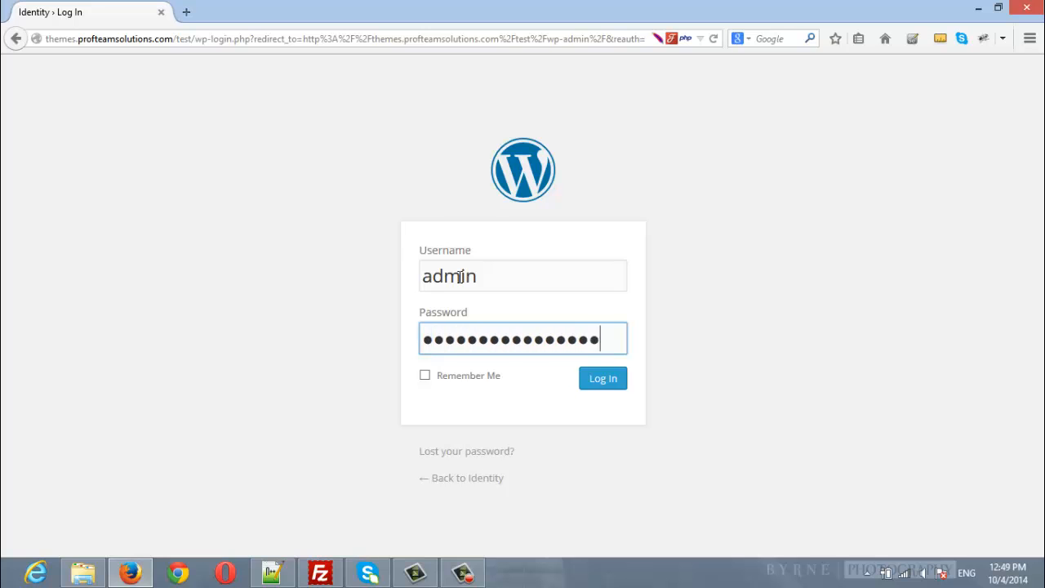
Log in to the test site's WordPress dashboard with the entered credentials
click(603, 379)
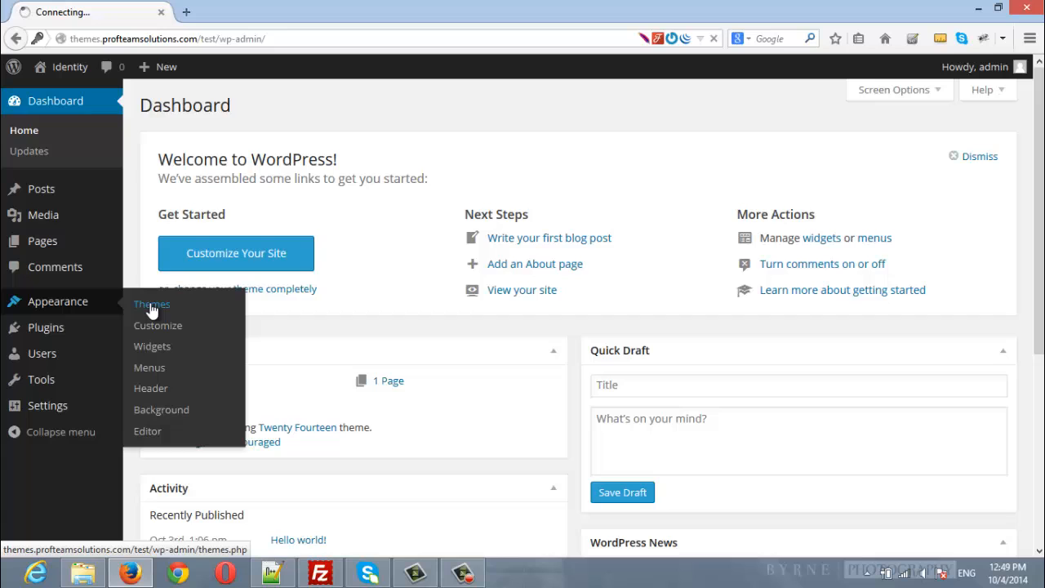
From Appearance > Themes, activate the Identity theme
click(150, 303)
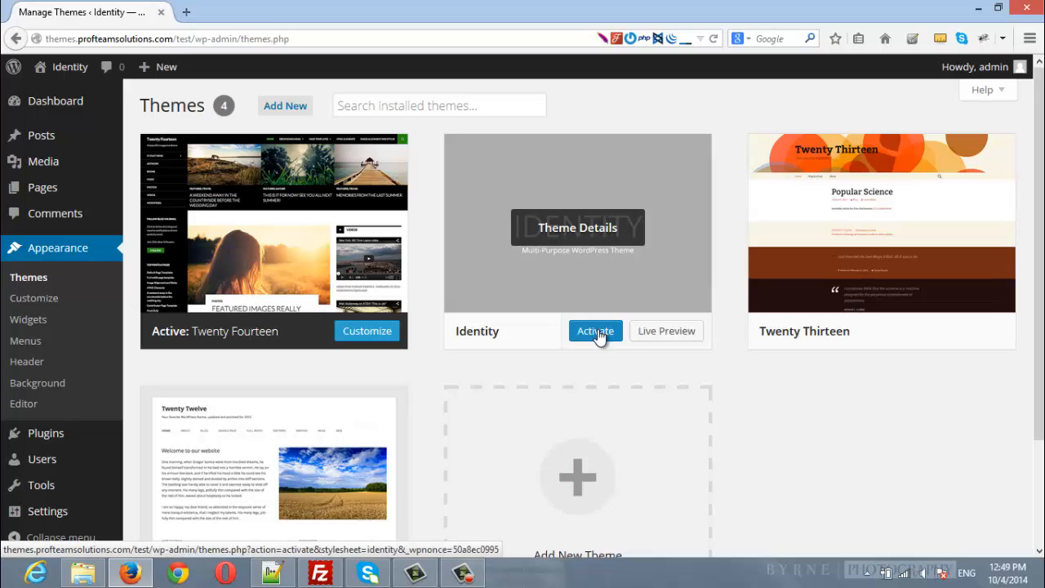
click(595, 330)
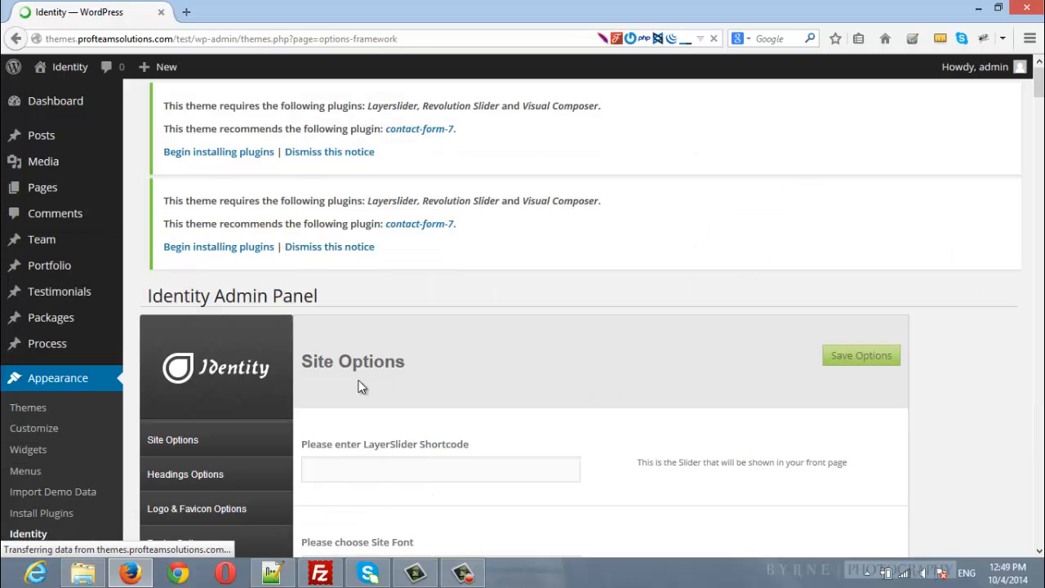
Scroll through the Identity Admin Panel's Site Options and back to the top
scroll(up, 3)
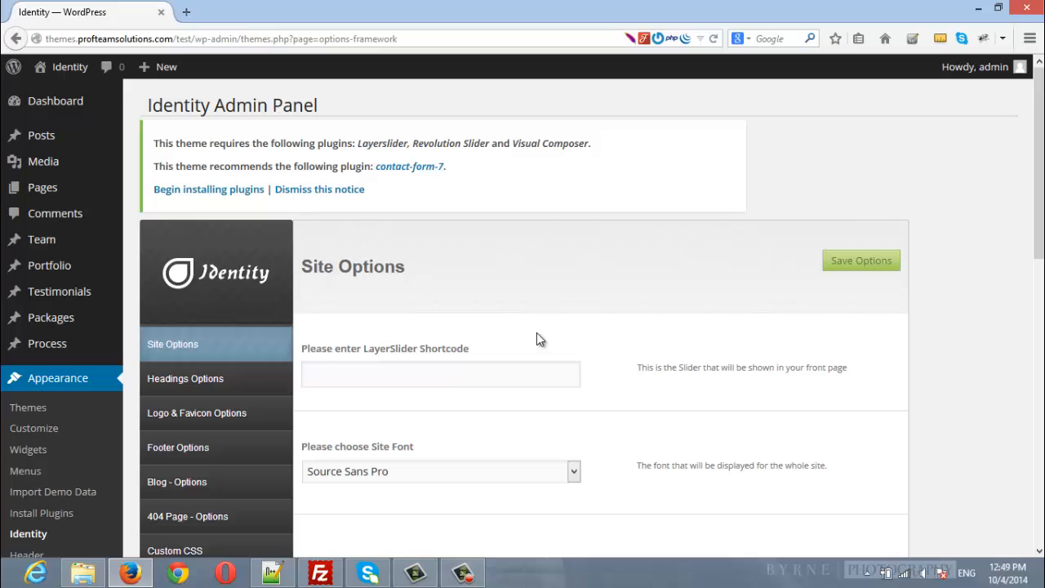
scroll(down, 3)
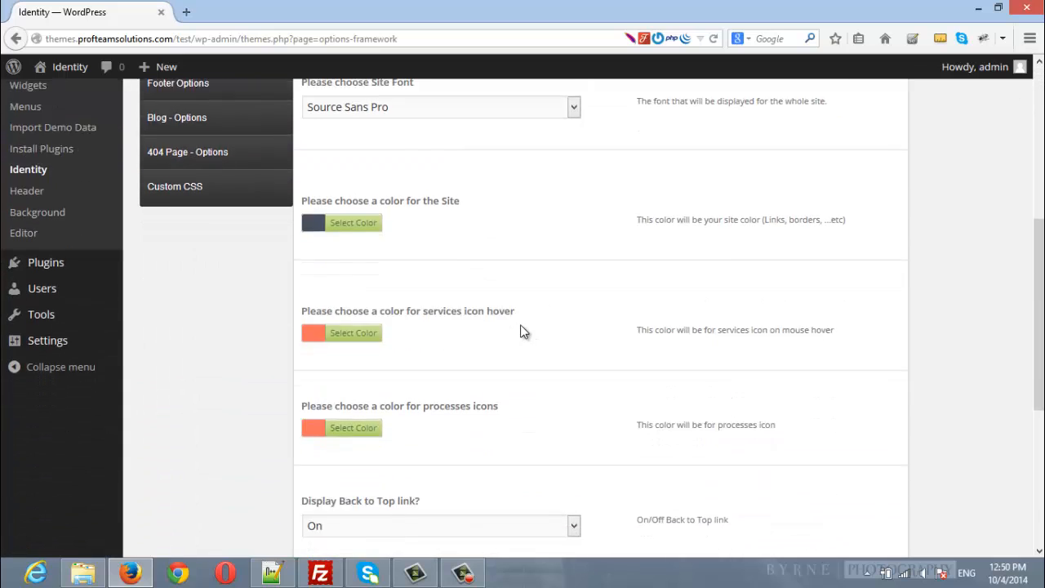
scroll(up, 3)
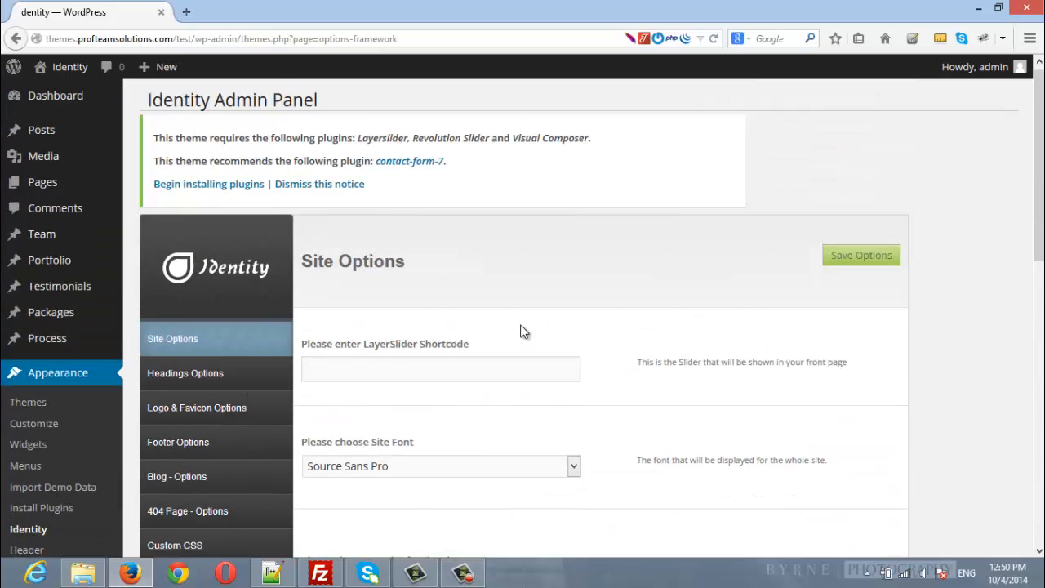
scroll(down, 3)
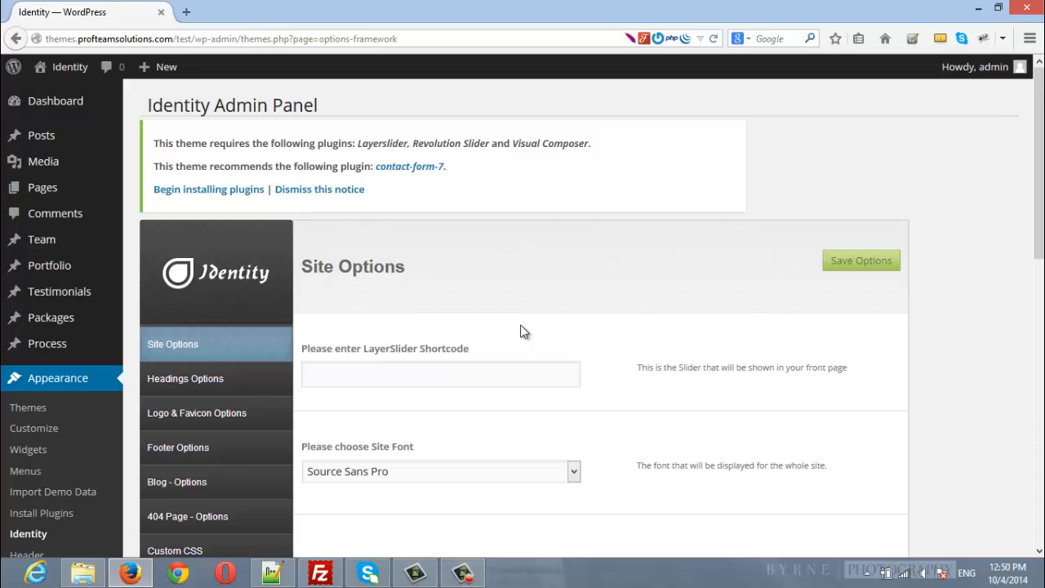